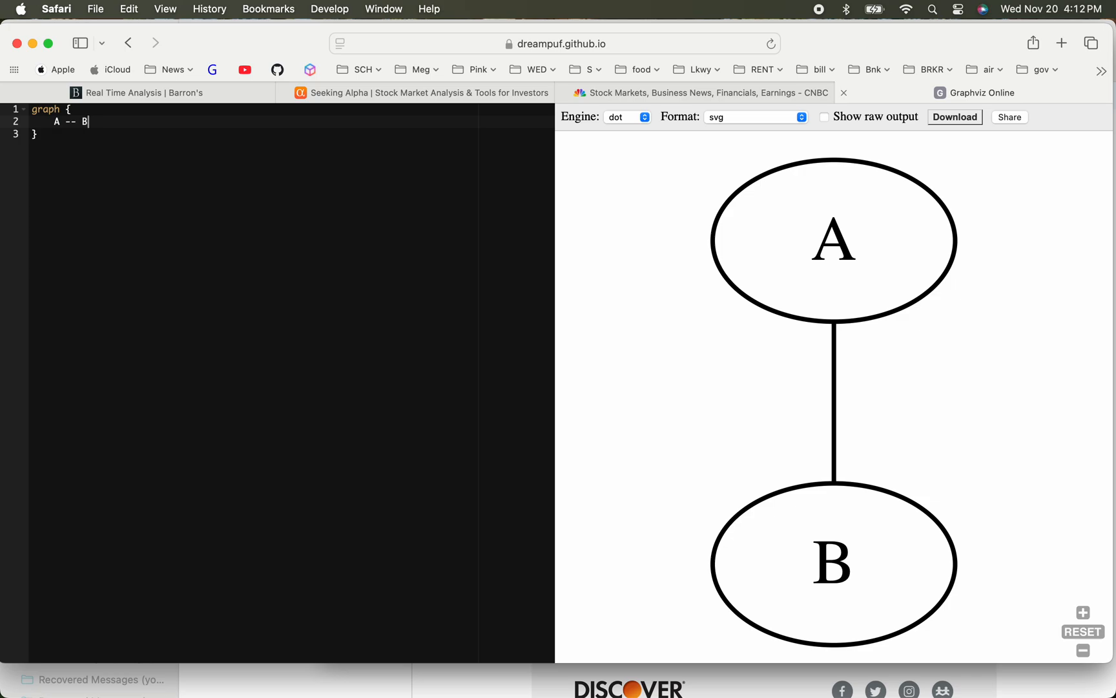
mouse_move(84, 130)
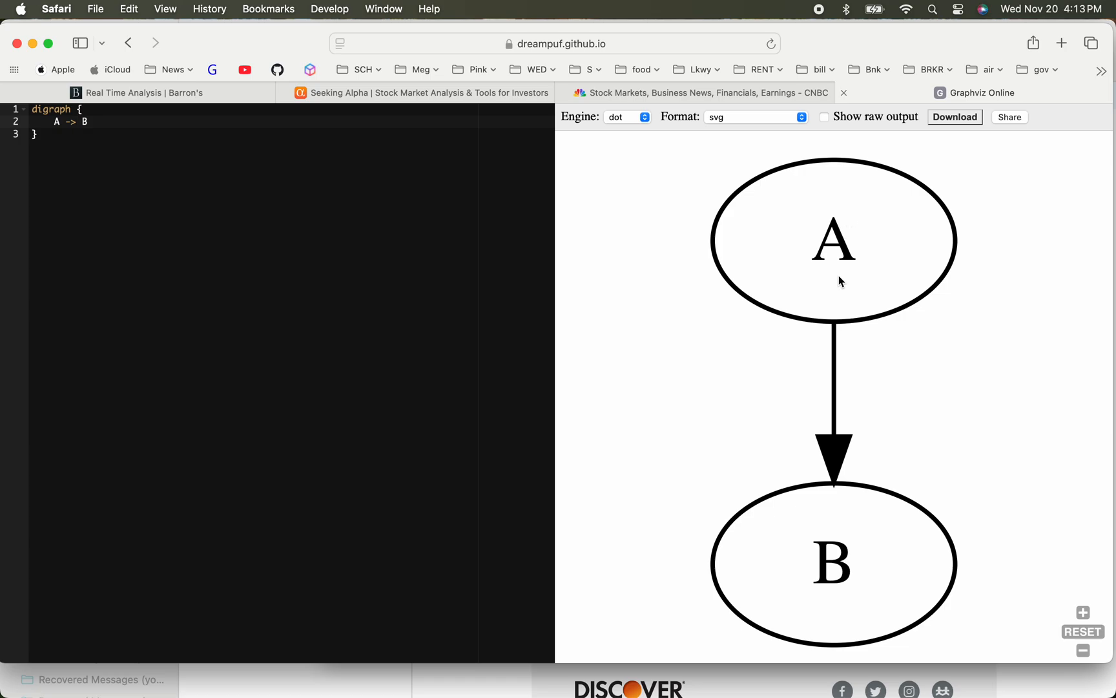
mouse_move(93, 131)
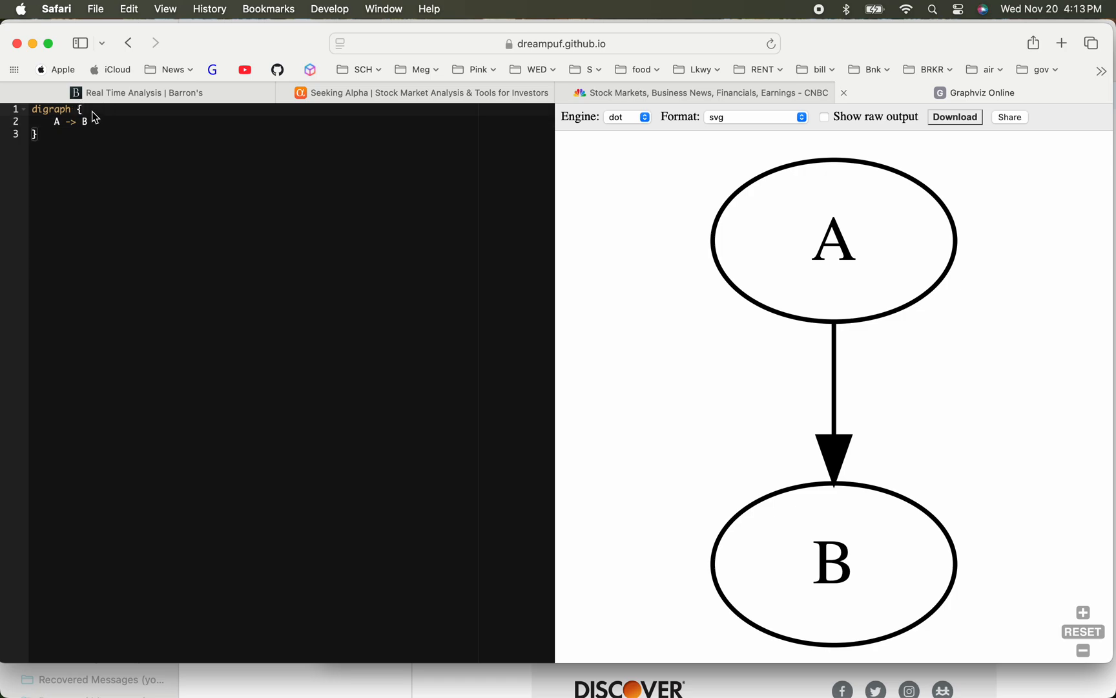
- Add a 'node [color=blue]' line above the A -> B statement
key("Return")
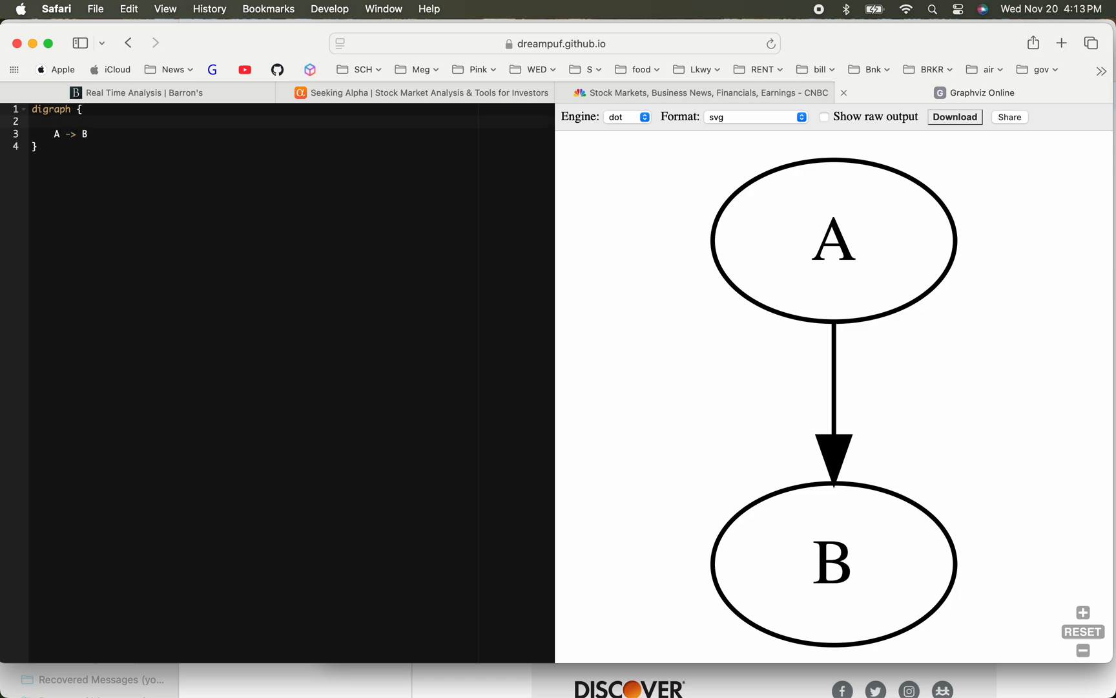
type("n")
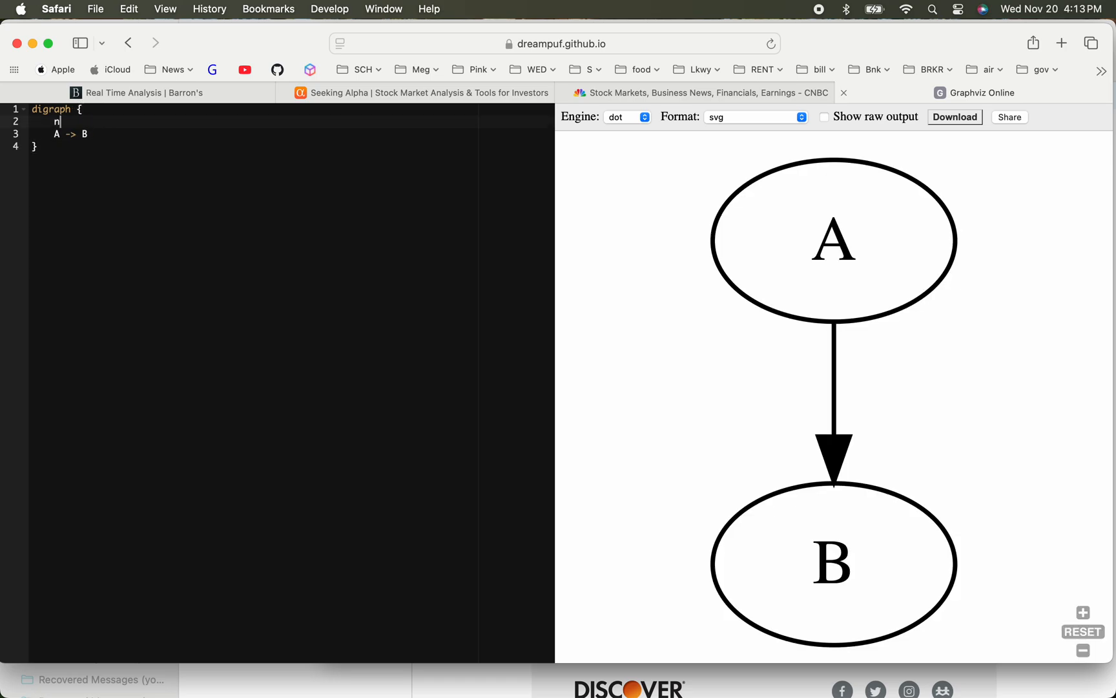
type("ode [color")
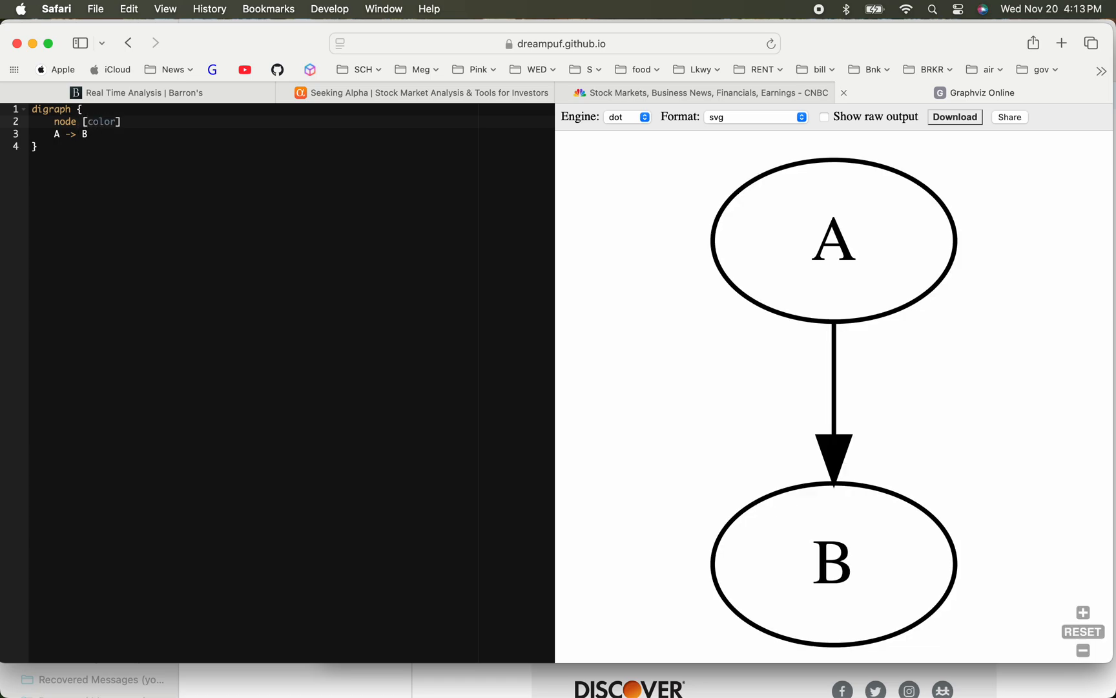
type("=blue")
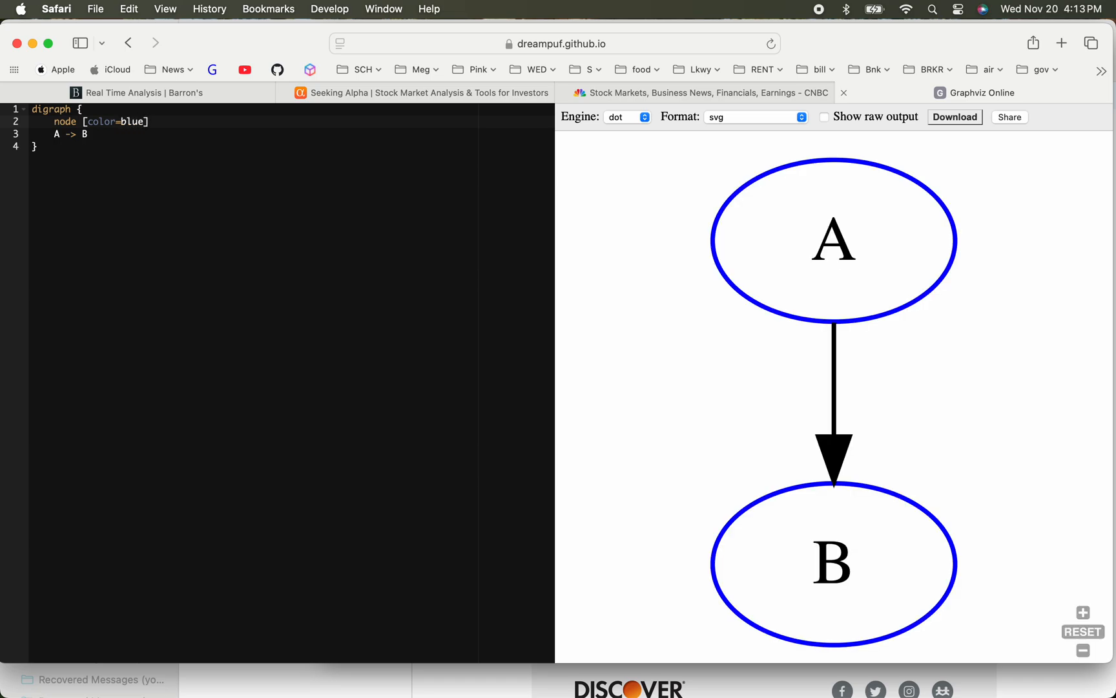
- Add an 'edge [color=red]' line below the node colour setting
key("Return")
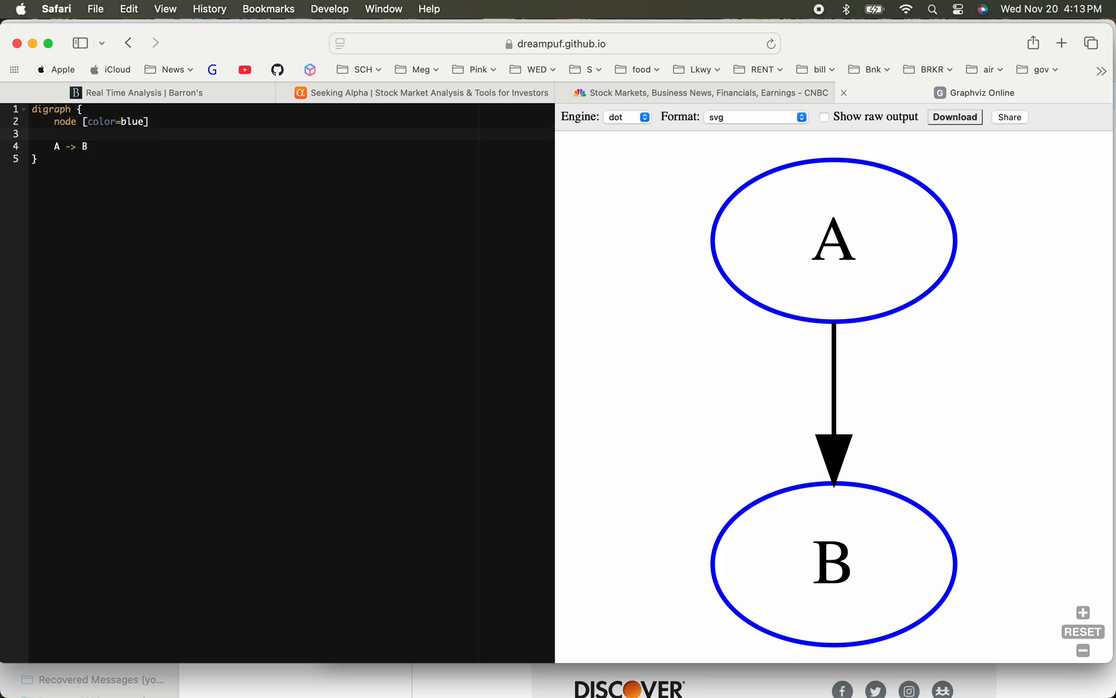
type("edge")
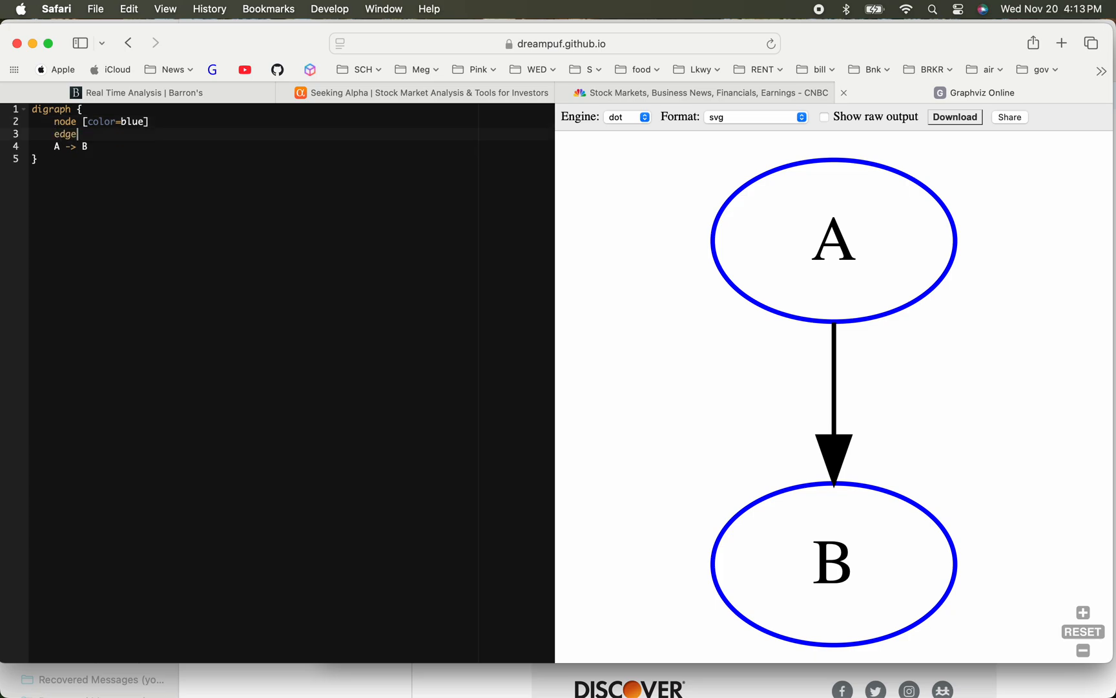
type("[c")
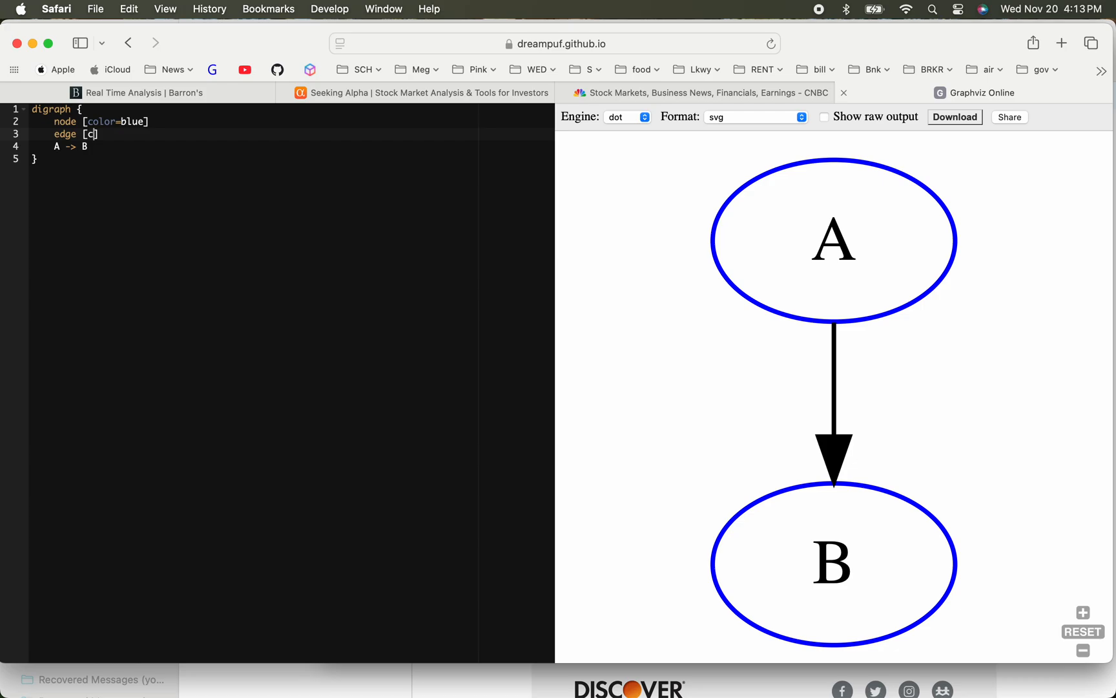
type("olor")
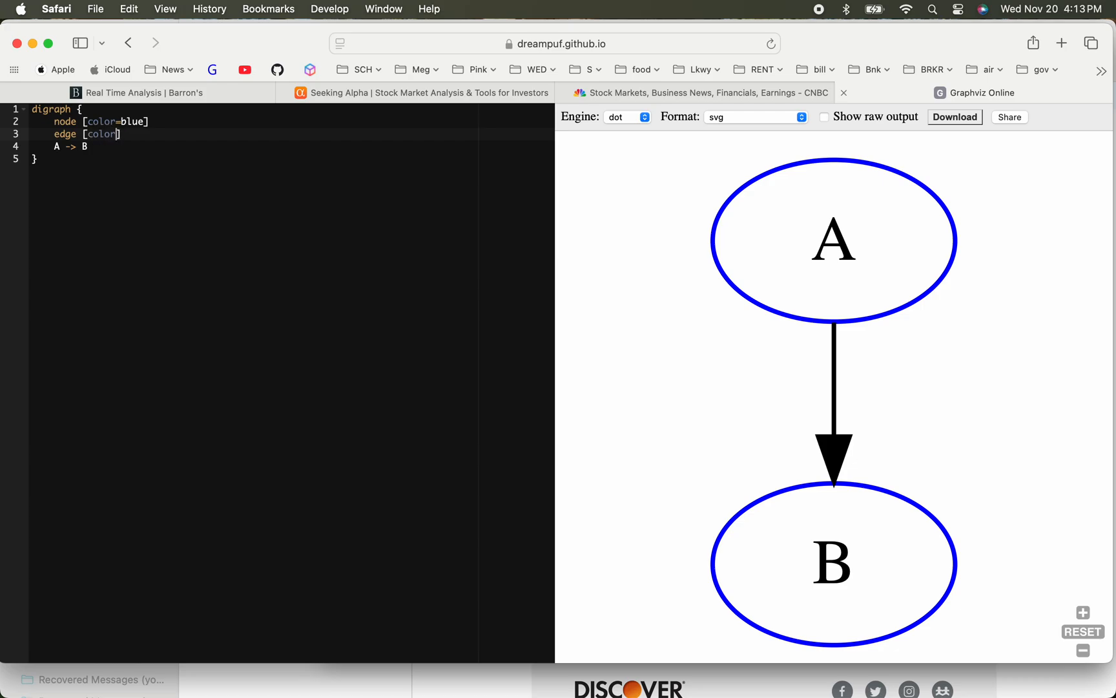
type("red")
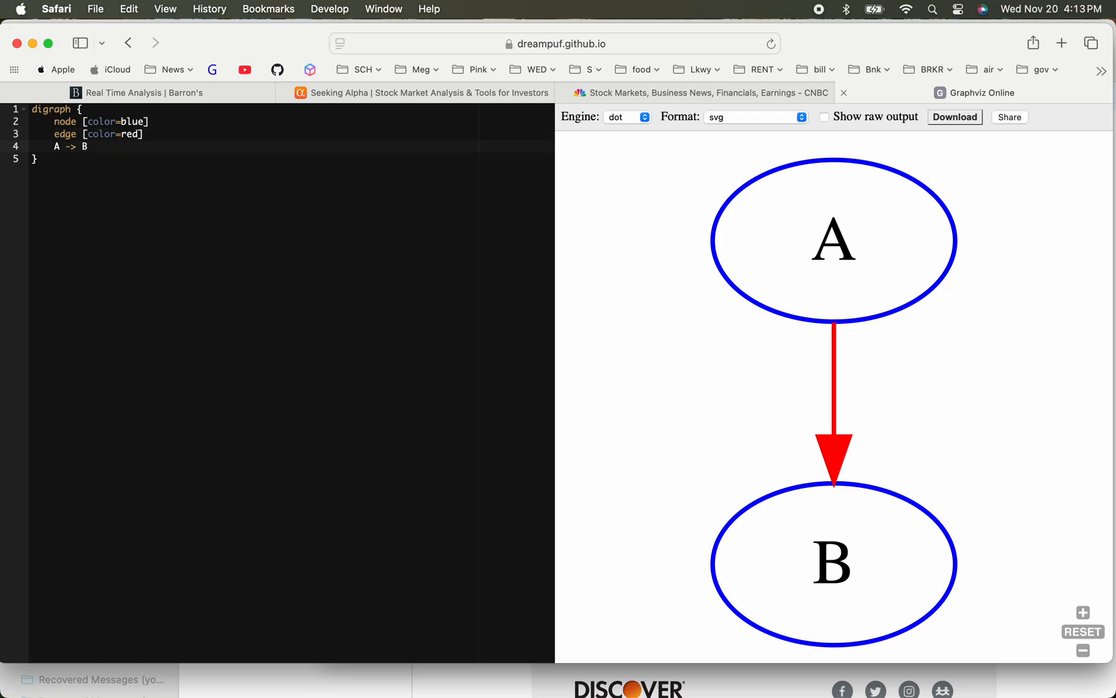
- Rewrite the edge statement as 'A -> {B,C,D,E,F}'
type("{")
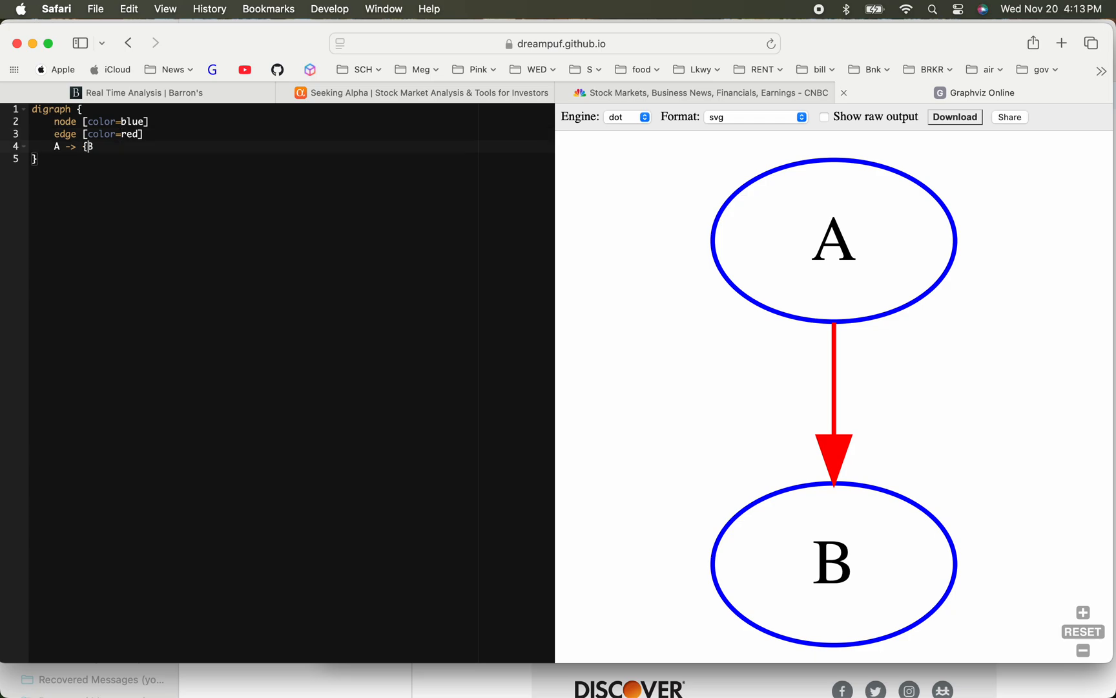
type(",")
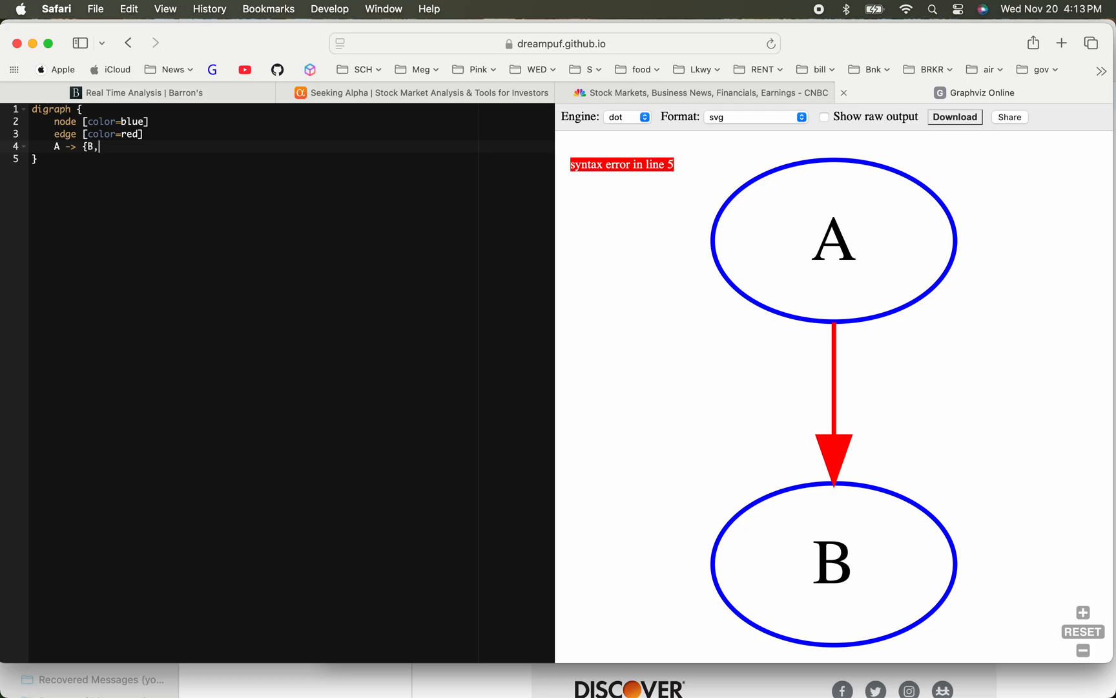
type("C,D,")
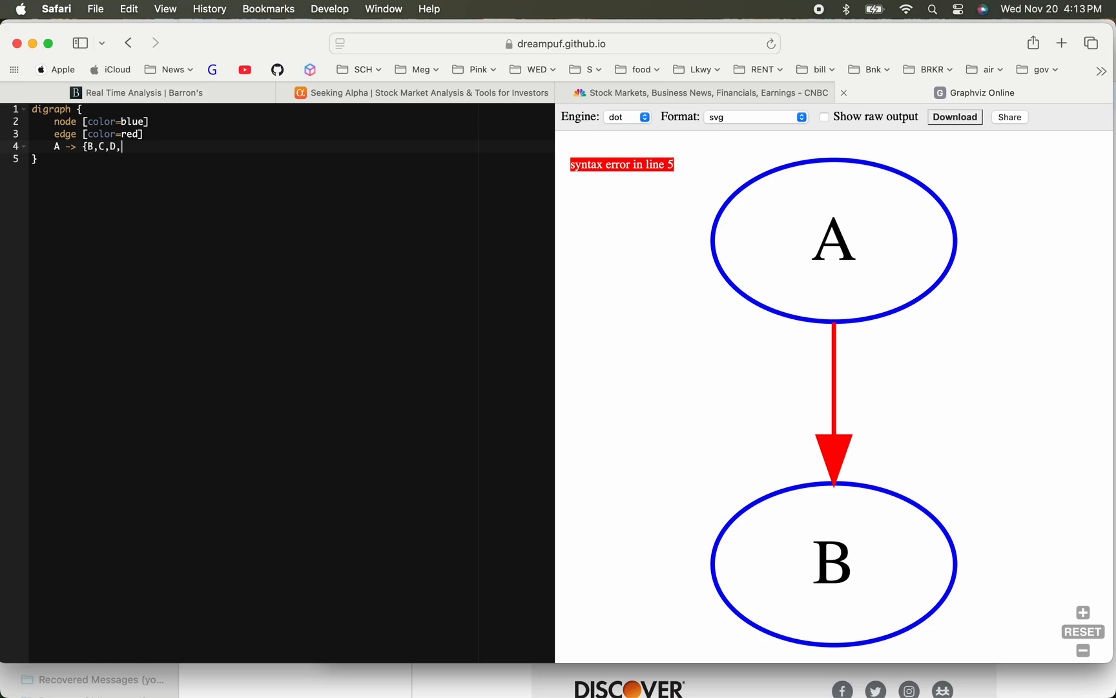
type("E,F")
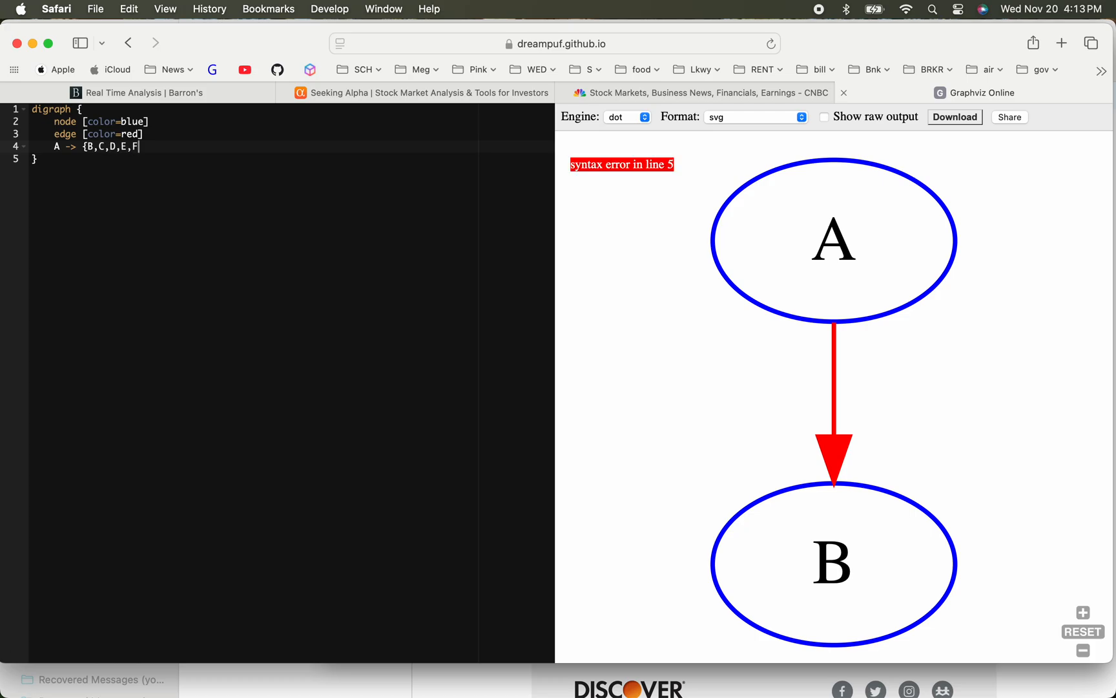
type("}")
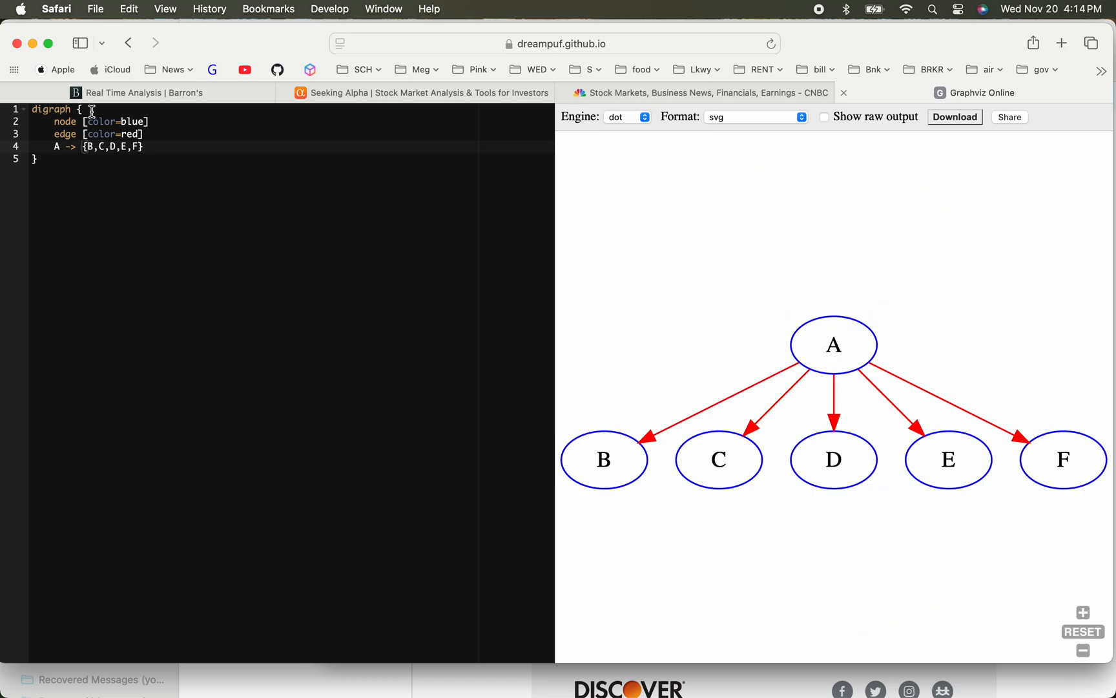
mouse_move(93, 115)
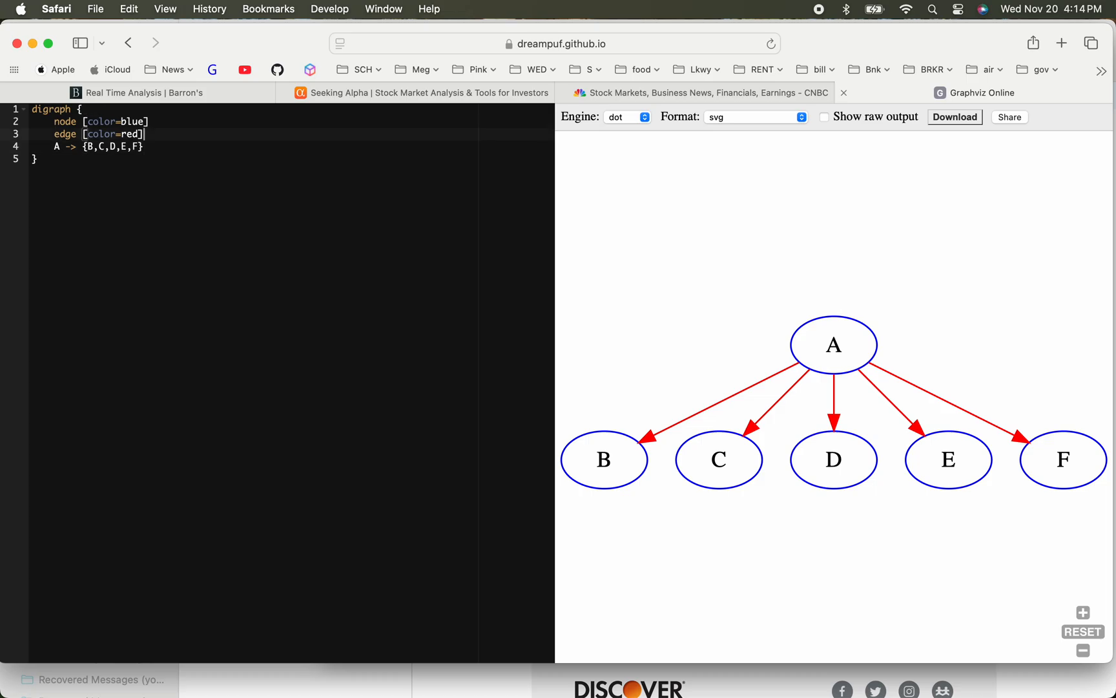
- Insert a 'layout=neato' line before the edge statement
key("Return")
type("l")
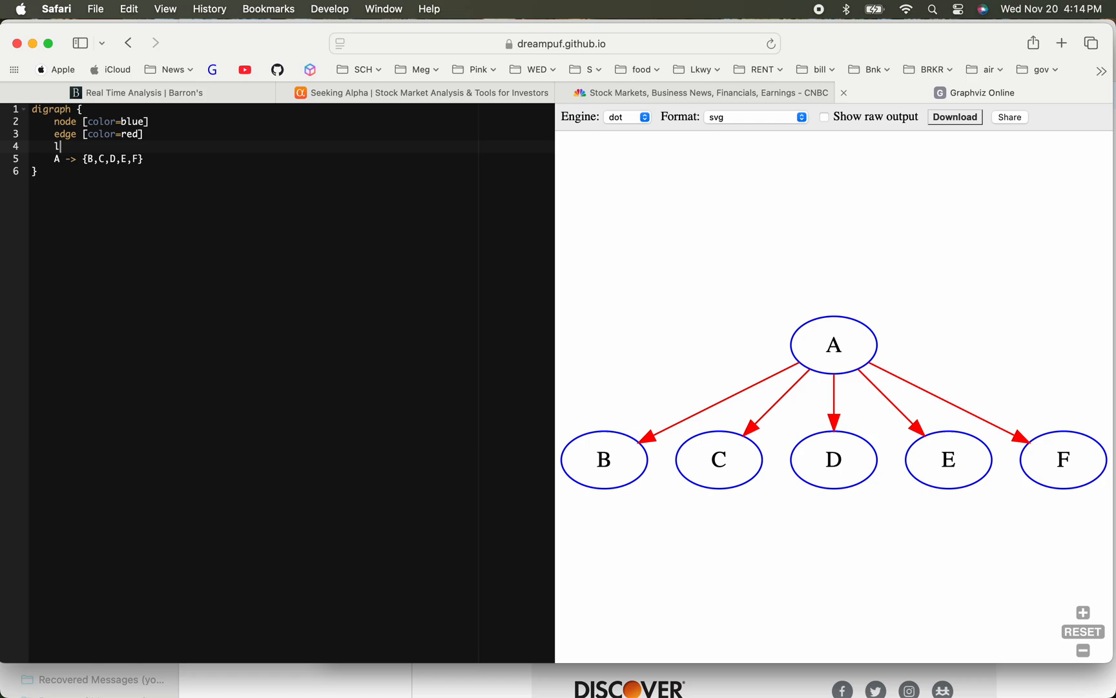
type("ayout=")
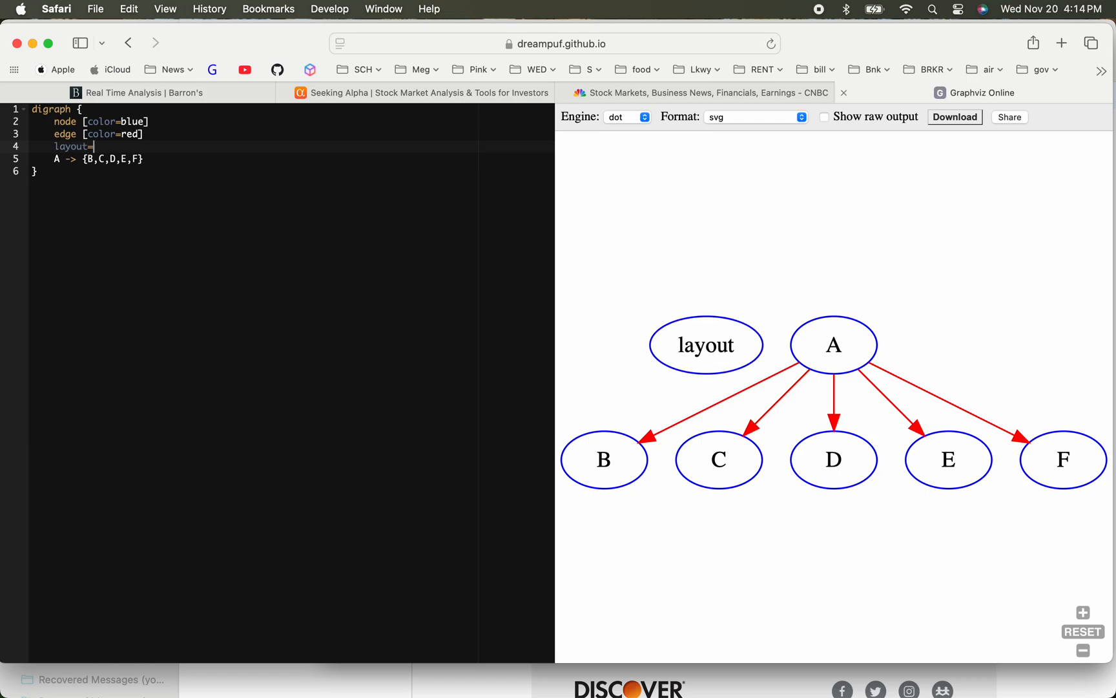
type("netb")
left_click(292, 159)
type("{")
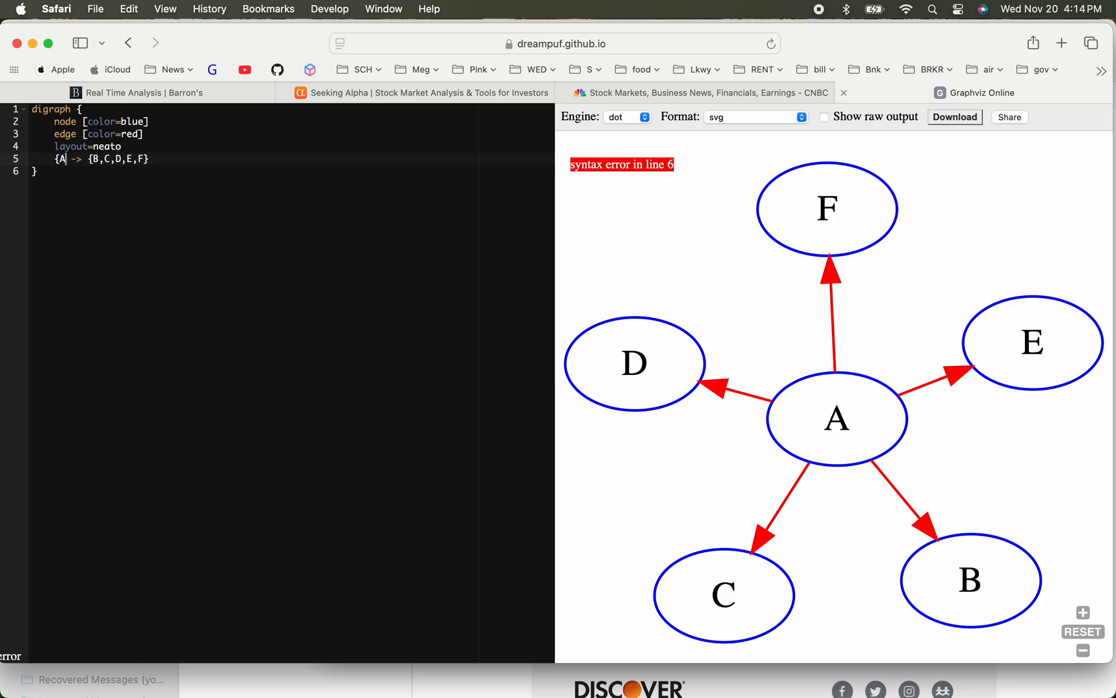
- Change the source to '{A,X}' and comment out the layout line with '//'
type(",X}")
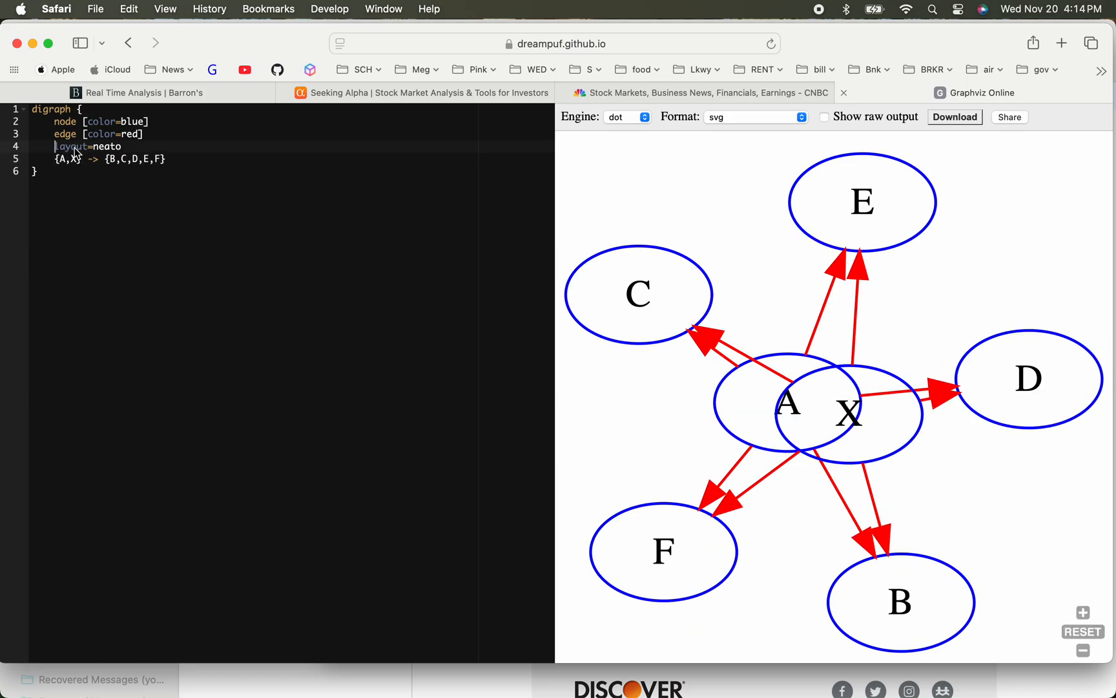
type("//")
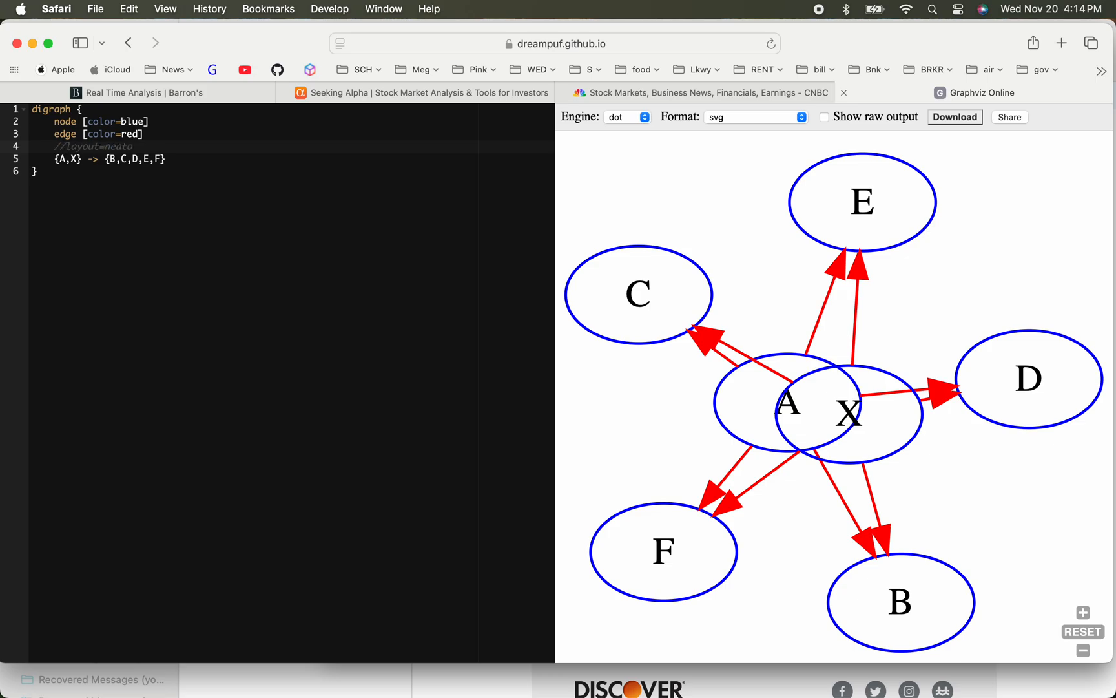